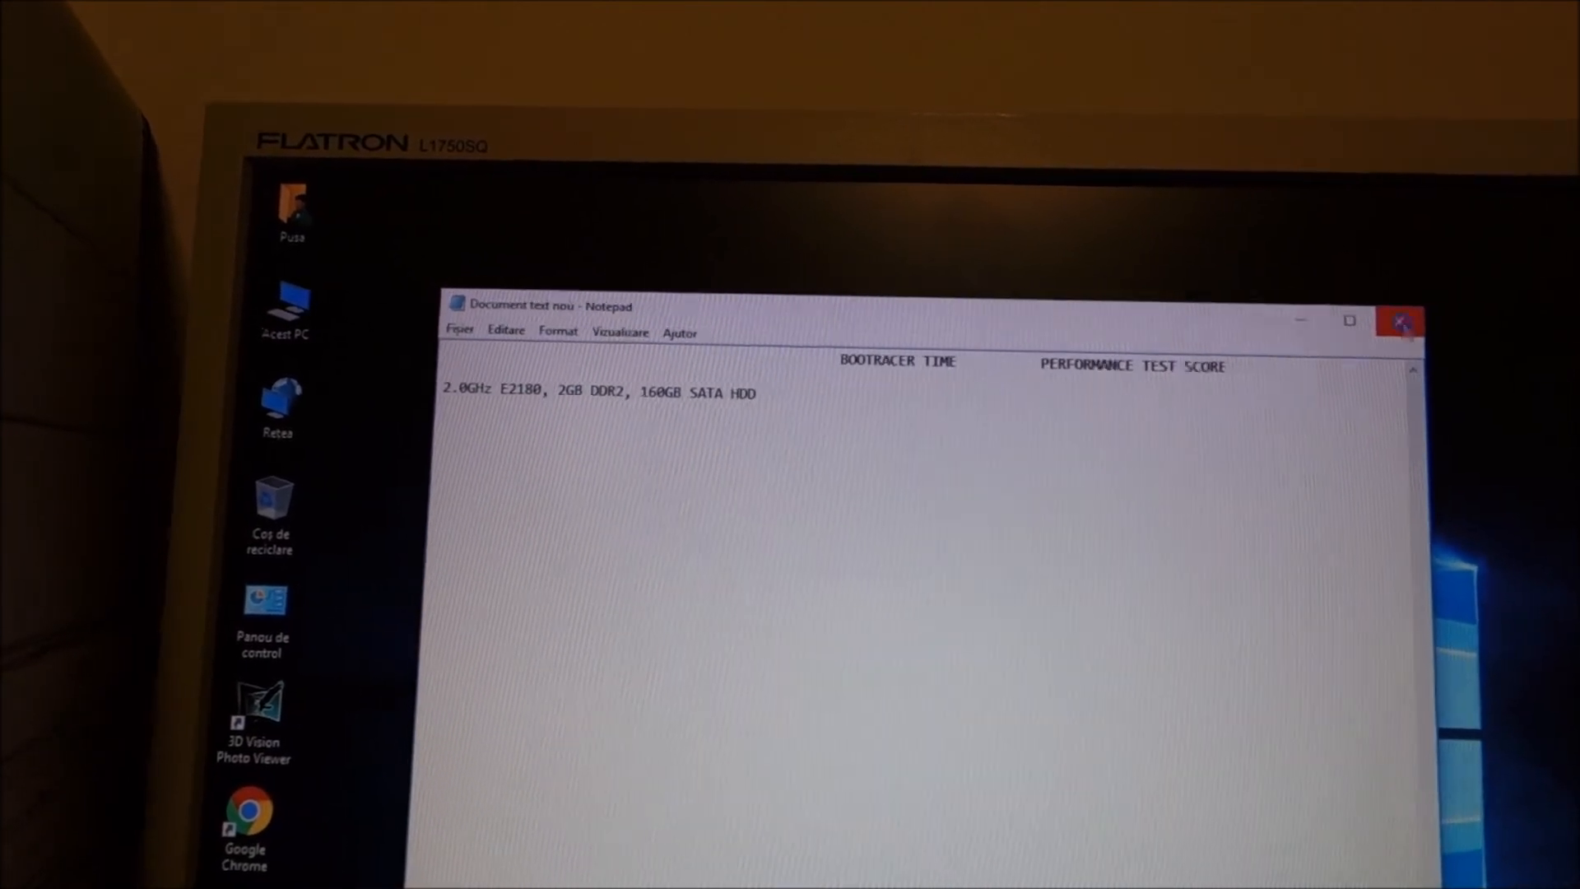
# - Save the boot-time log with header and E2180 line while closing Notepad
pyautogui.click(1401, 321)
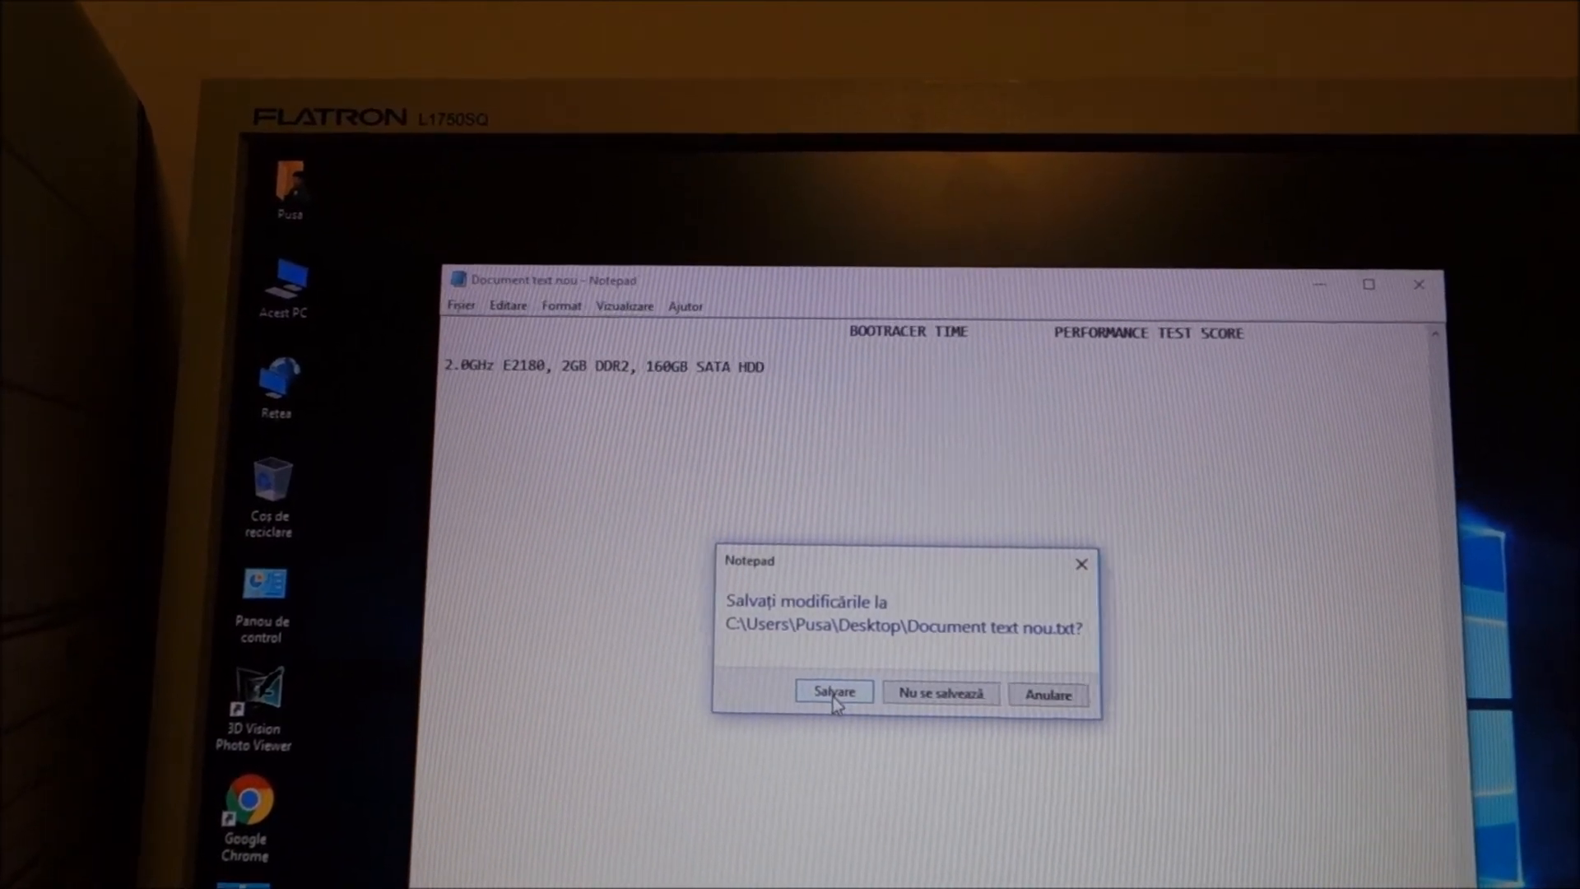
pyautogui.click(833, 693)
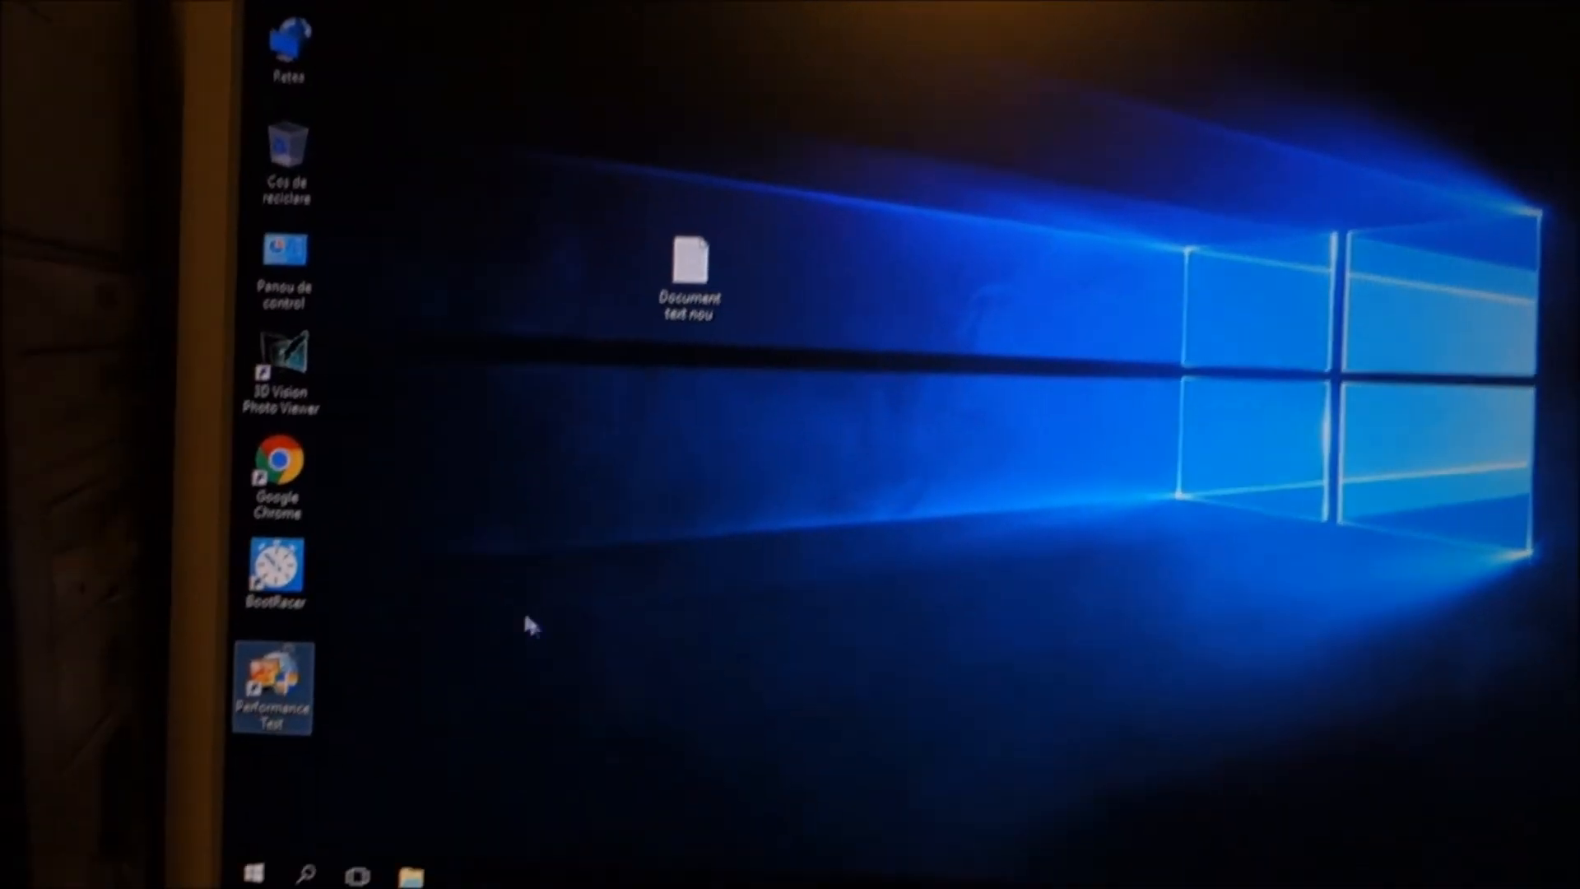
# - Restart the computer from the Start menu power options (Repornire)
pyautogui.click(253, 874)
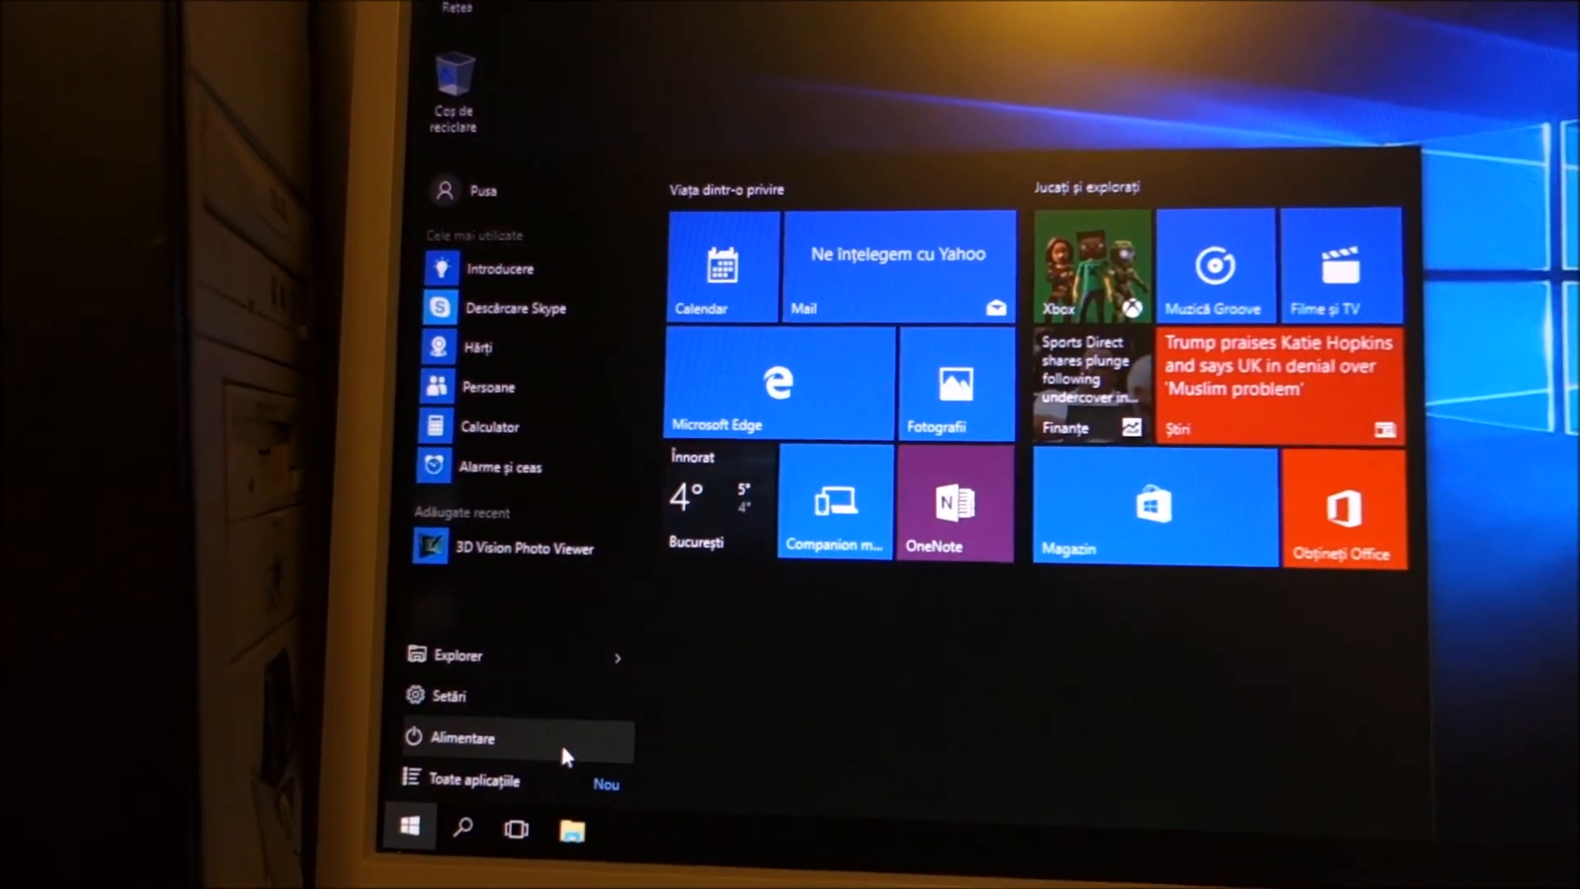
pyautogui.click(463, 738)
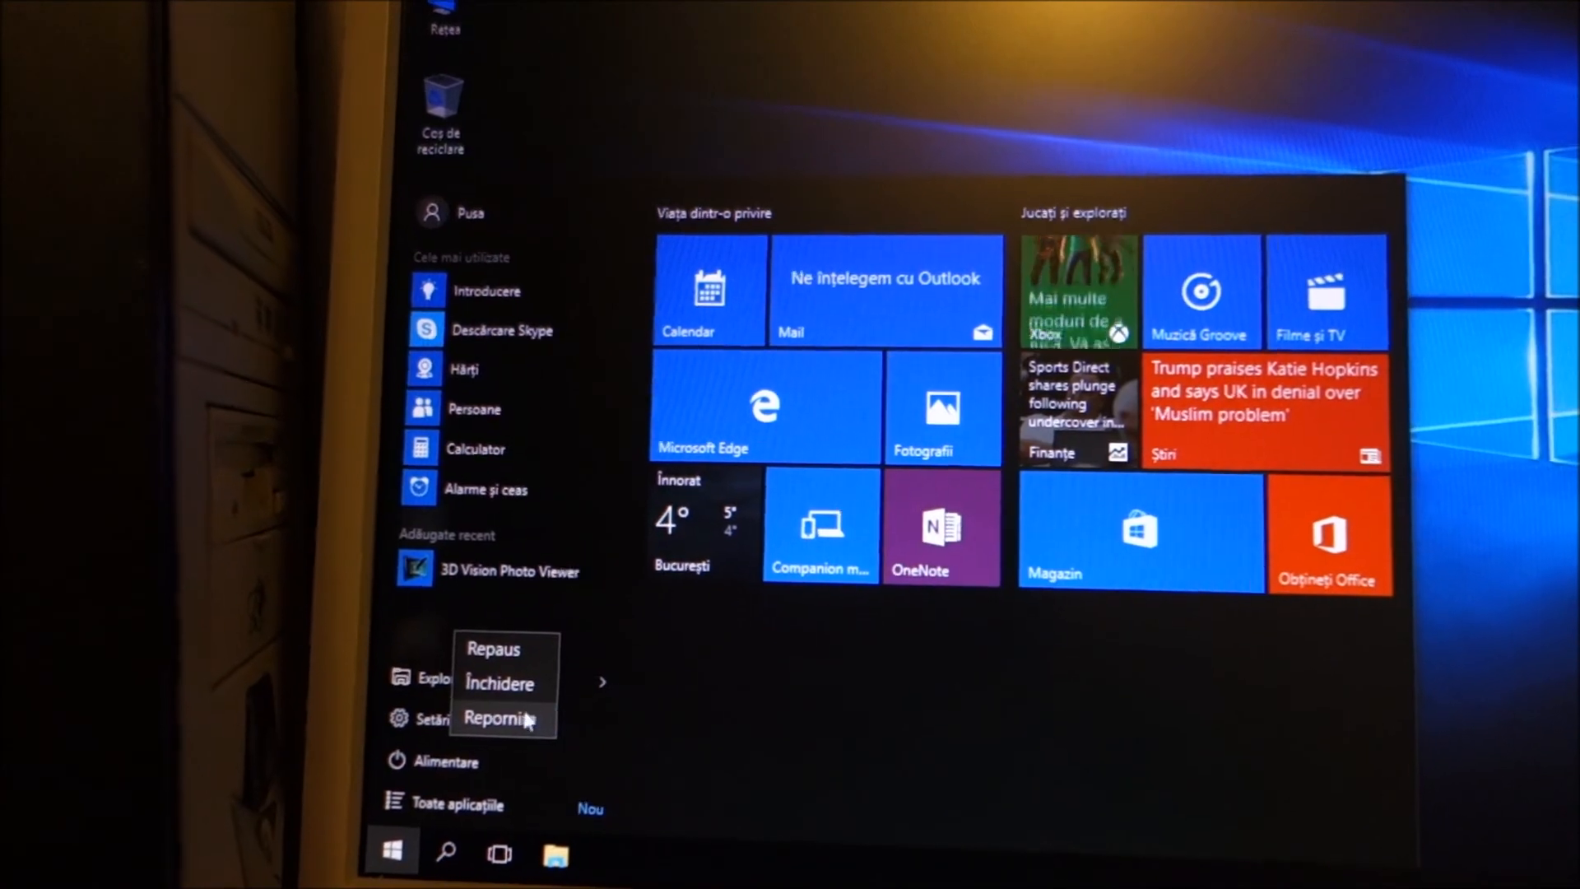
pyautogui.click(504, 719)
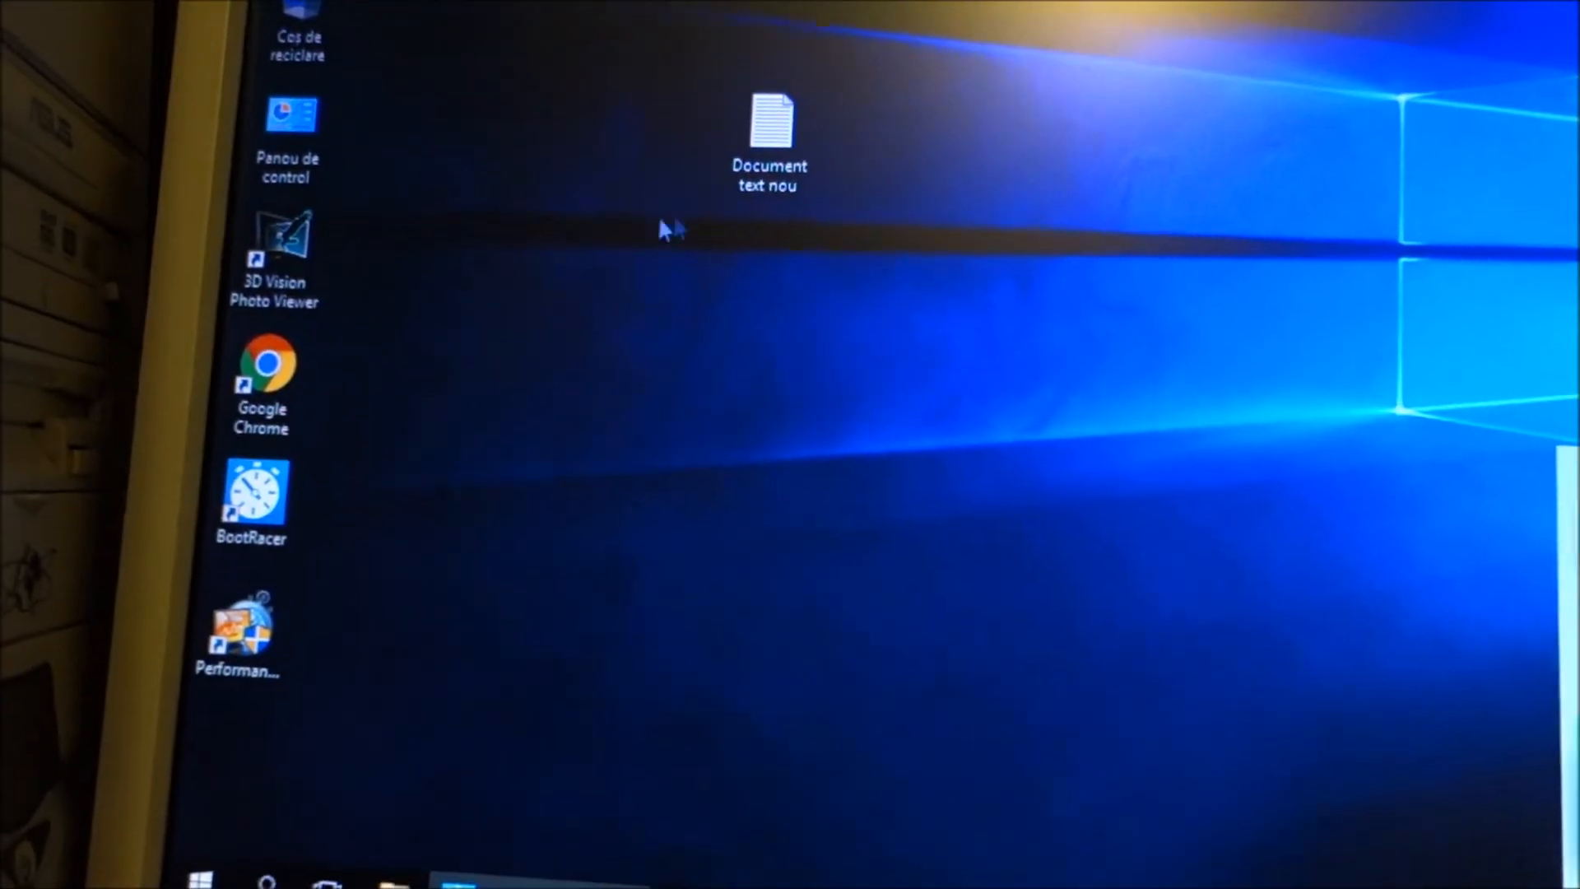
# - Add a 45s BootRacer time to the E2180 line in the log and save on close
pyautogui.doubleClick(769, 118)
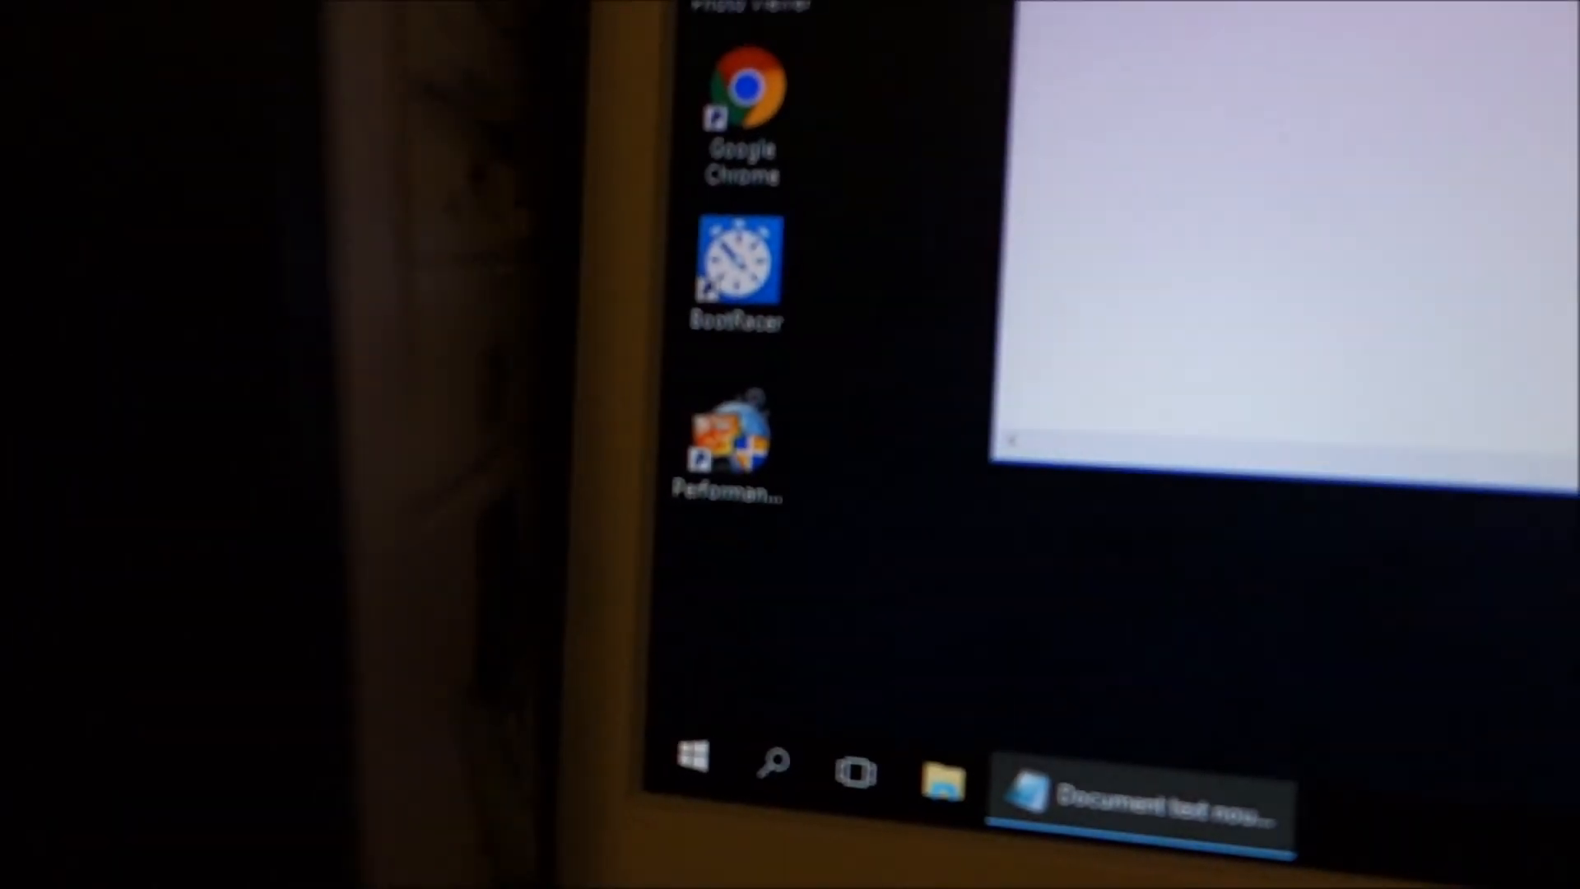
pyautogui.click(1330, 142)
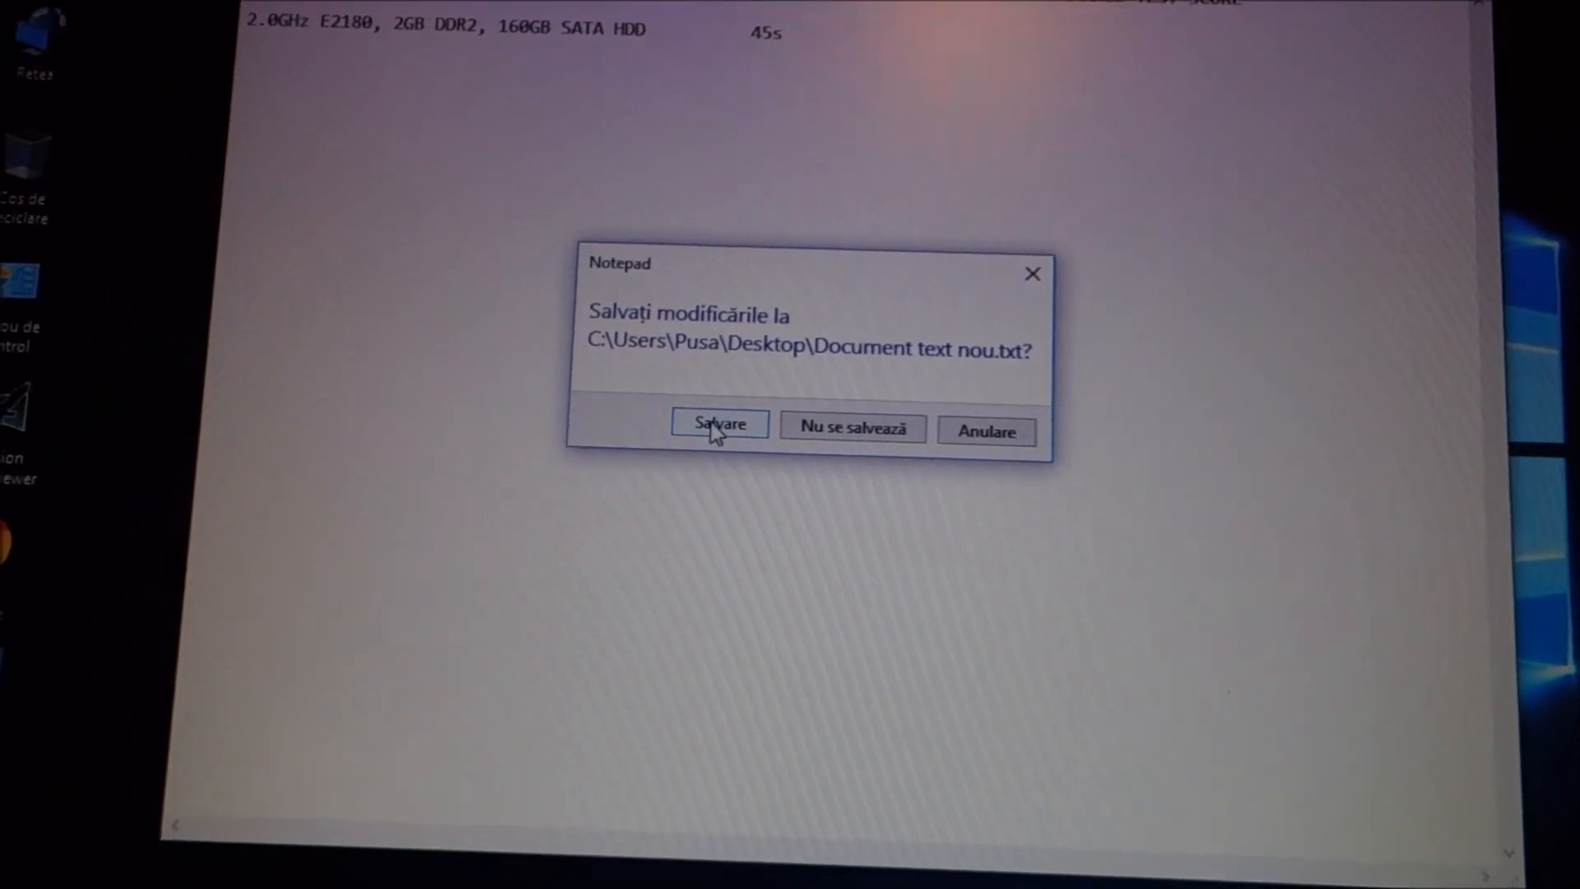
pyautogui.click(719, 423)
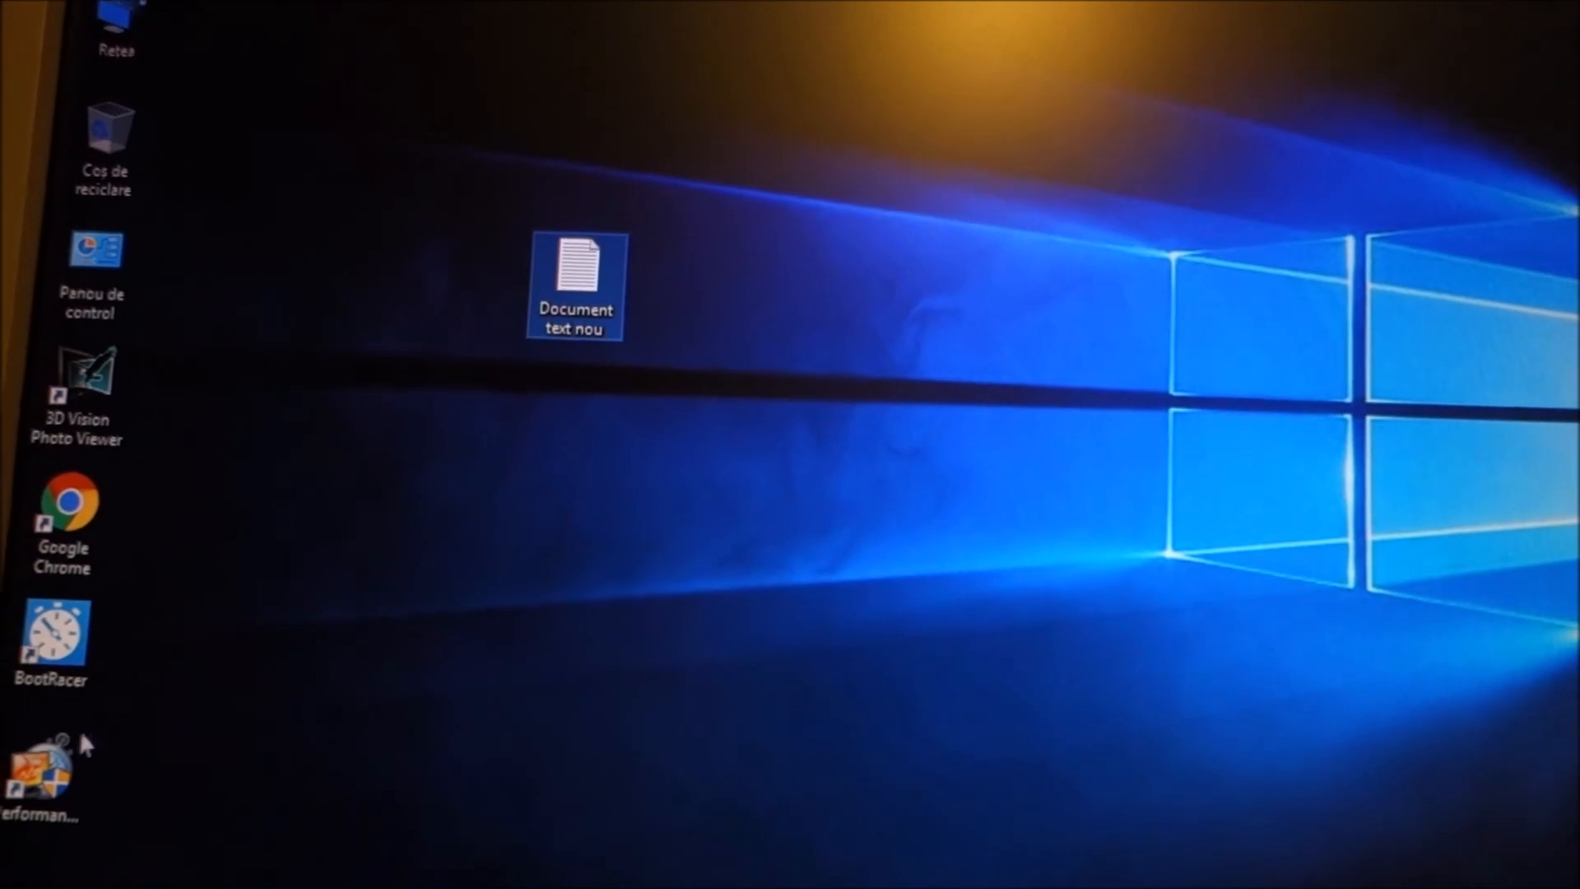
# - Launch PerformanceTest and allow it through the User Account Control prompt
pyautogui.doubleClick(43, 771)
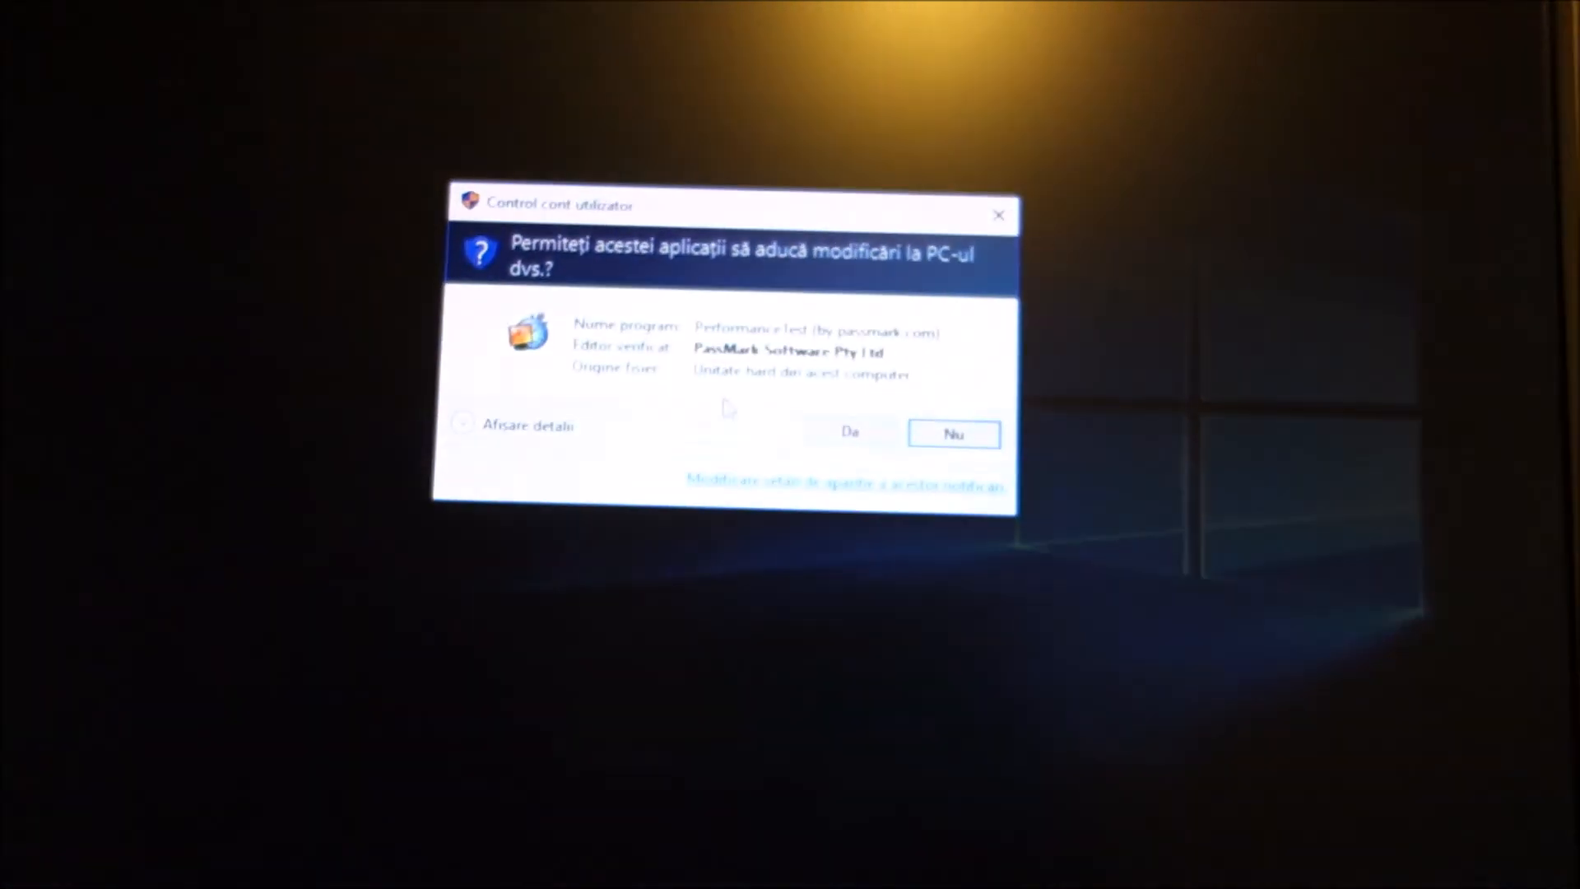
pyautogui.click(849, 433)
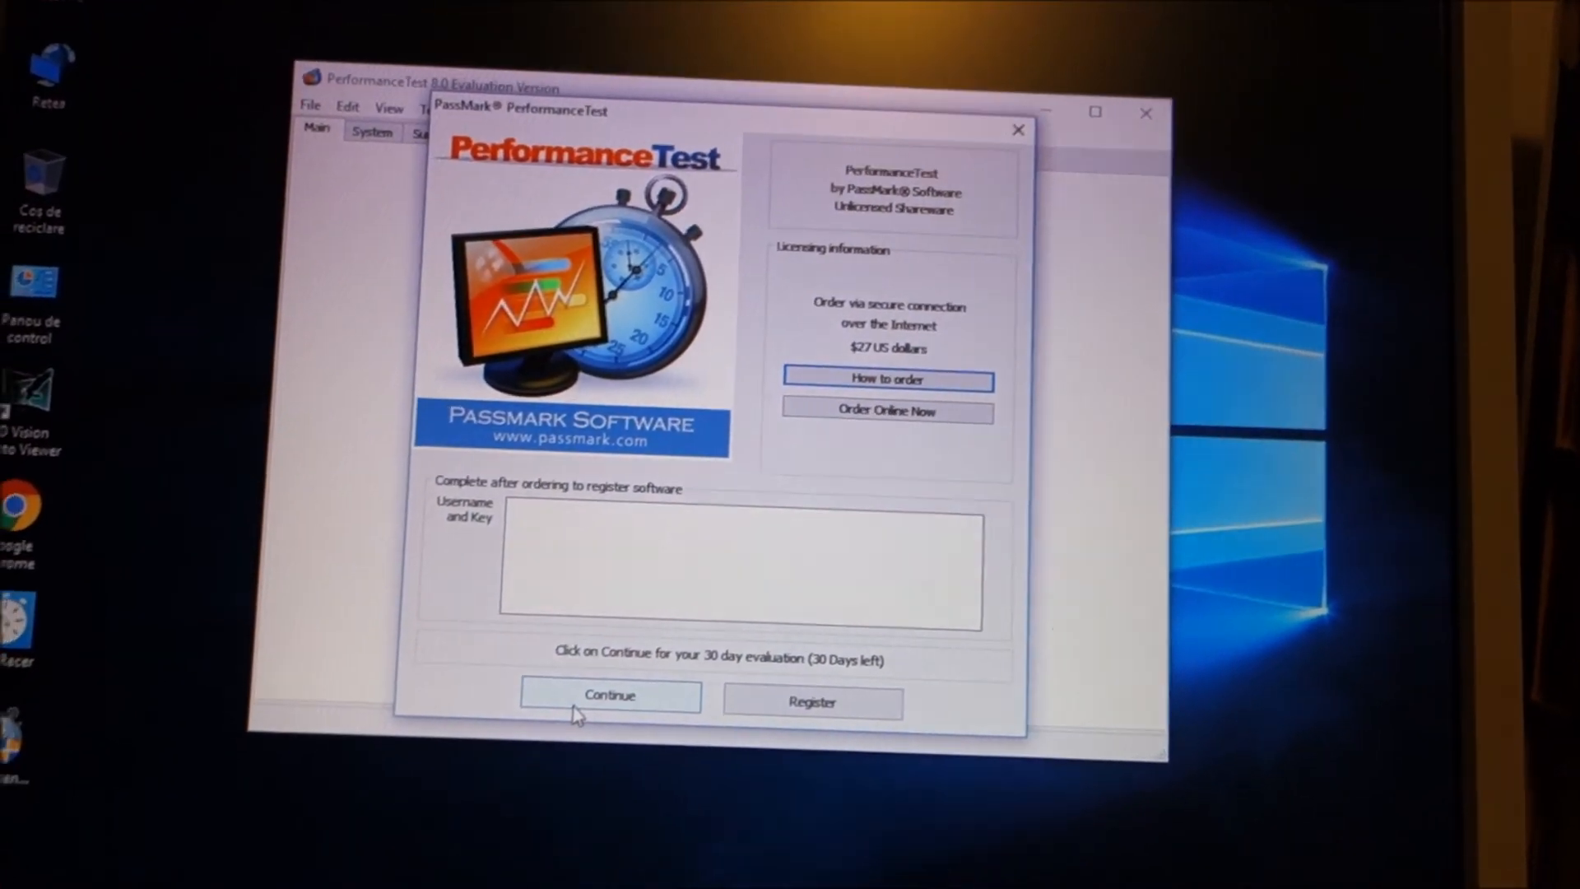
# - Continue with the 30-day evaluation licence of PassMark PerformanceTest
pyautogui.click(609, 695)
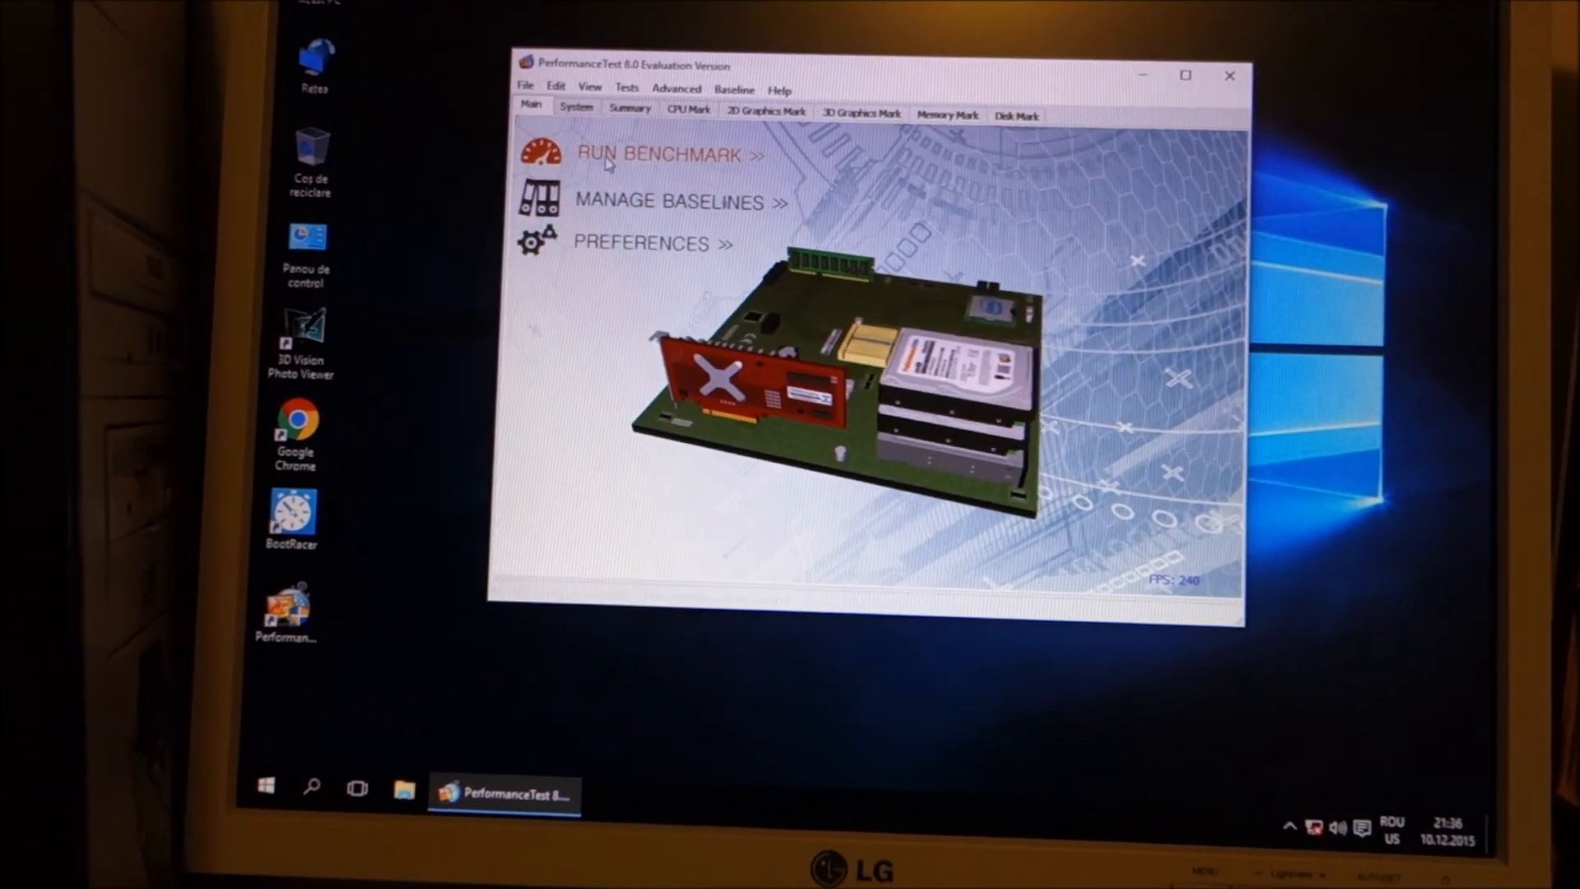
# - Start the full benchmark suite and confirm running all tests
pyautogui.click(655, 153)
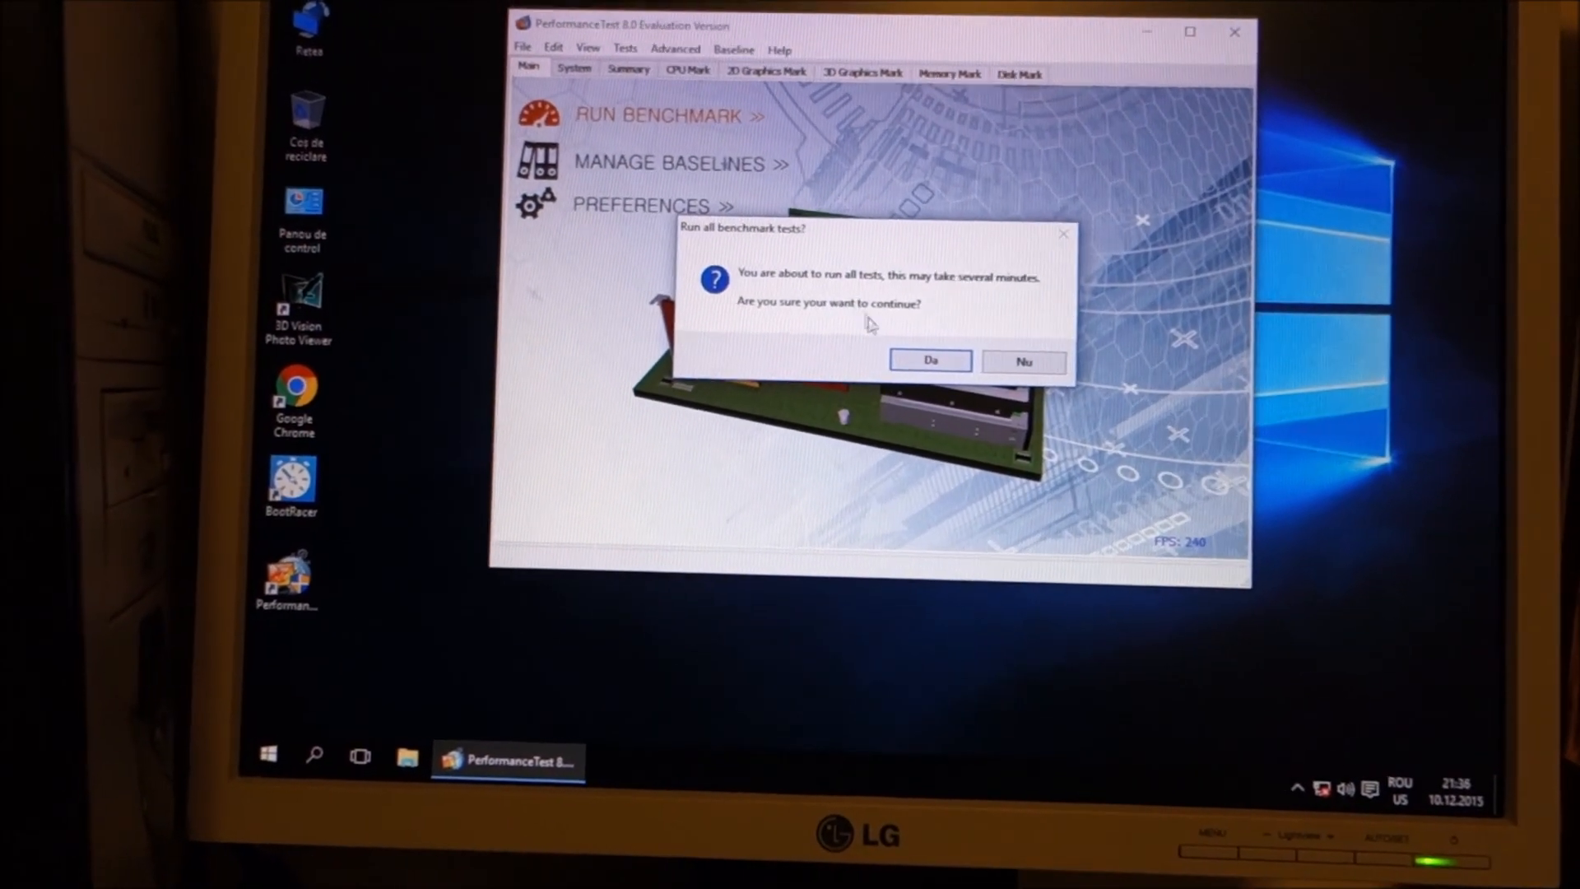
pyautogui.click(929, 361)
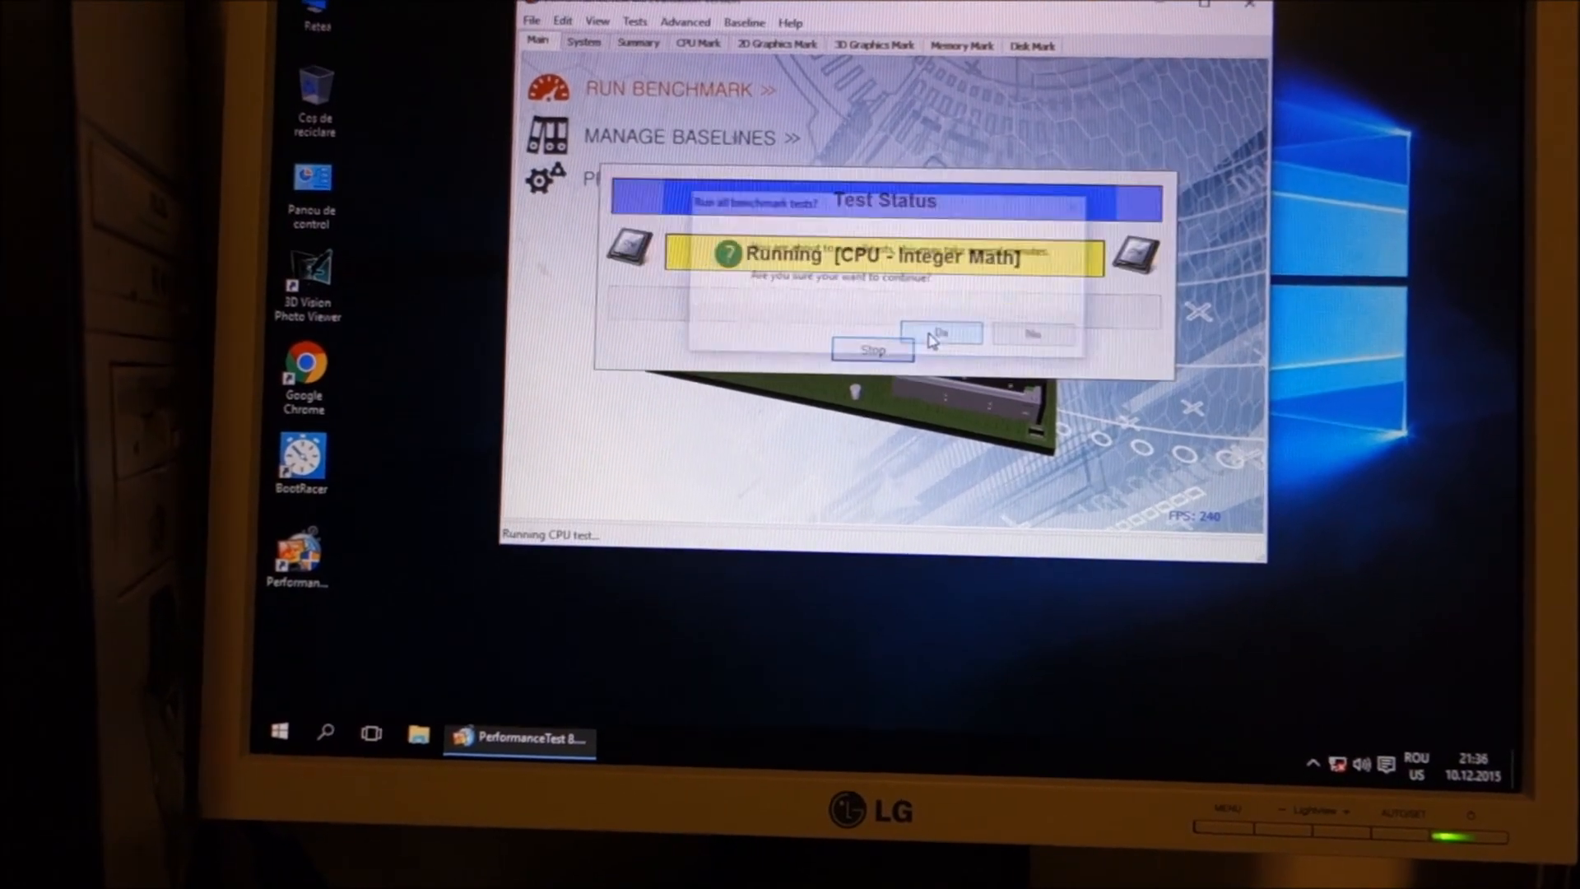
pyautogui.click(941, 332)
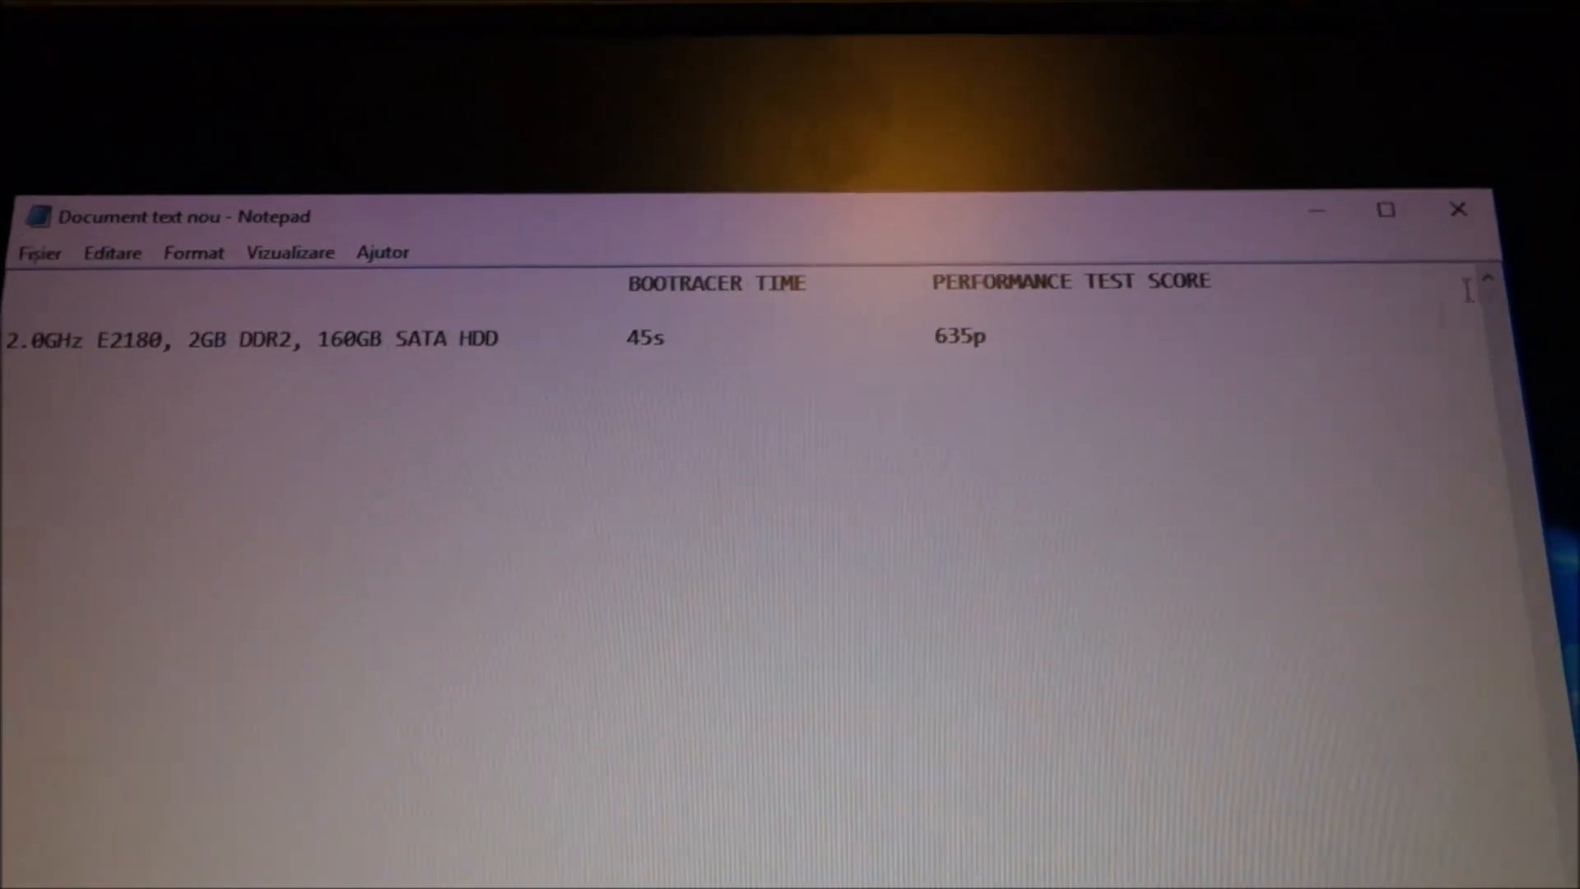
# - Record the 635p score in the log and dismiss the PassMark rating summary
pyautogui.click(1457, 209)
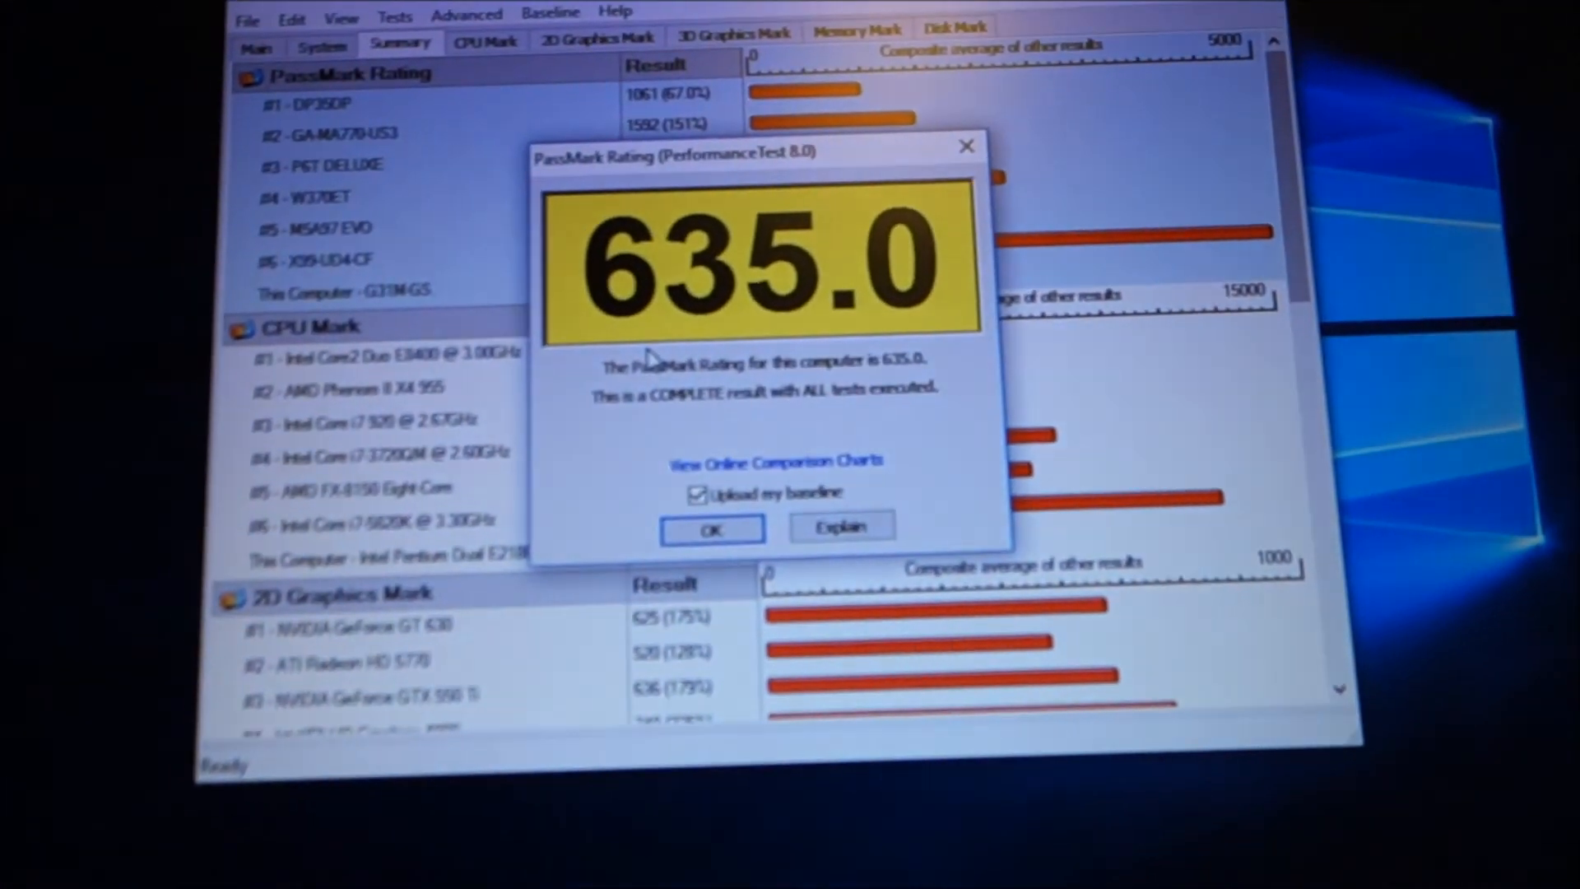
pyautogui.click(713, 528)
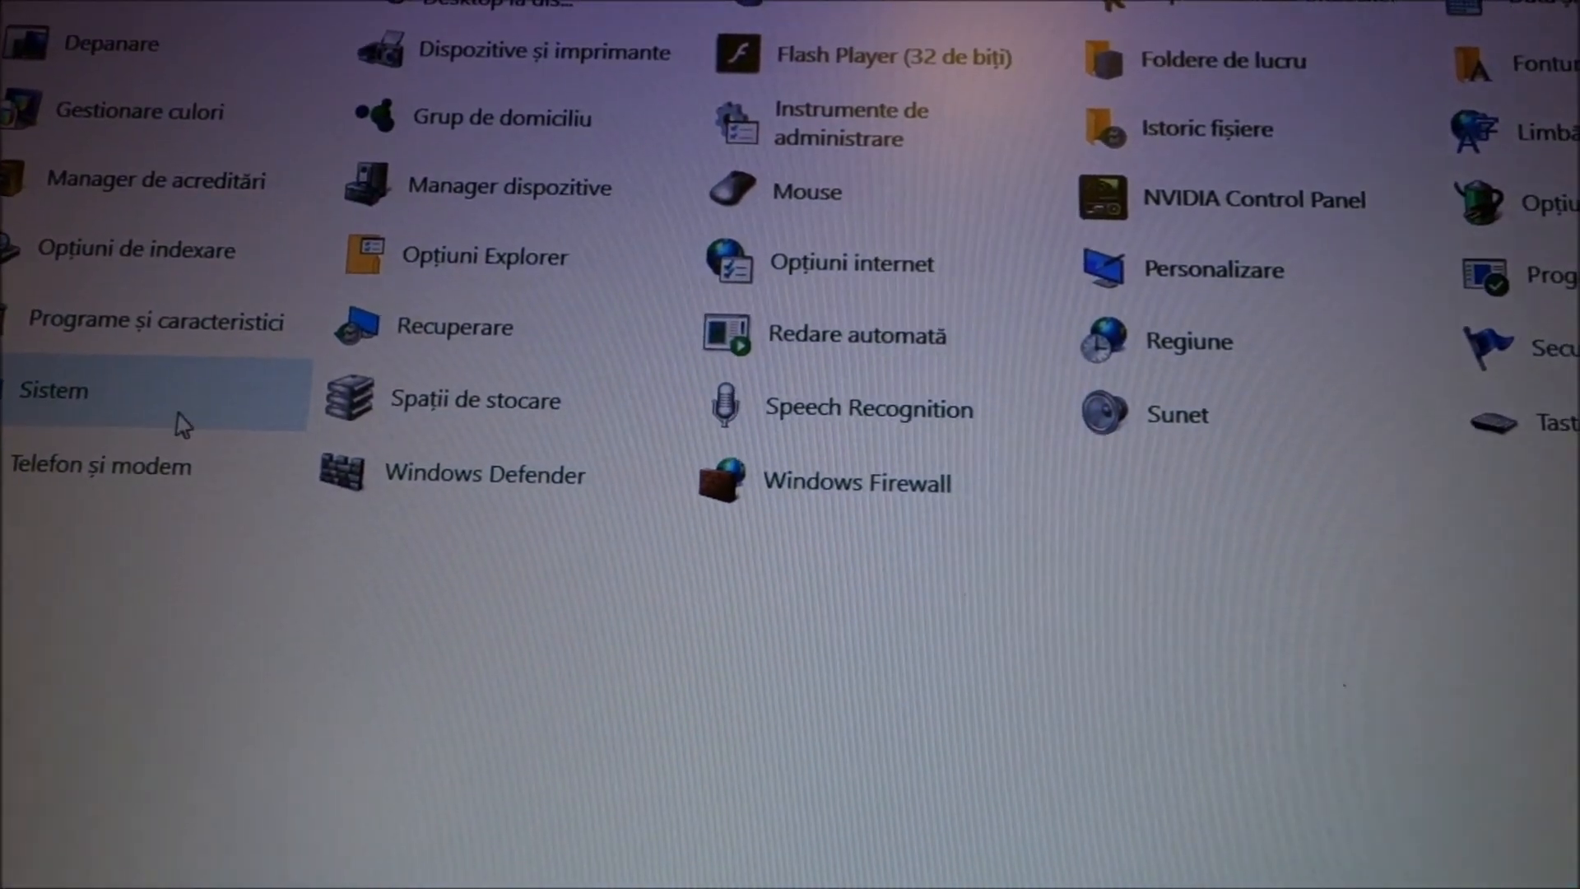
# - Show the System page reporting the Pentium Dual E2180 and installed RAM
pyautogui.click(52, 392)
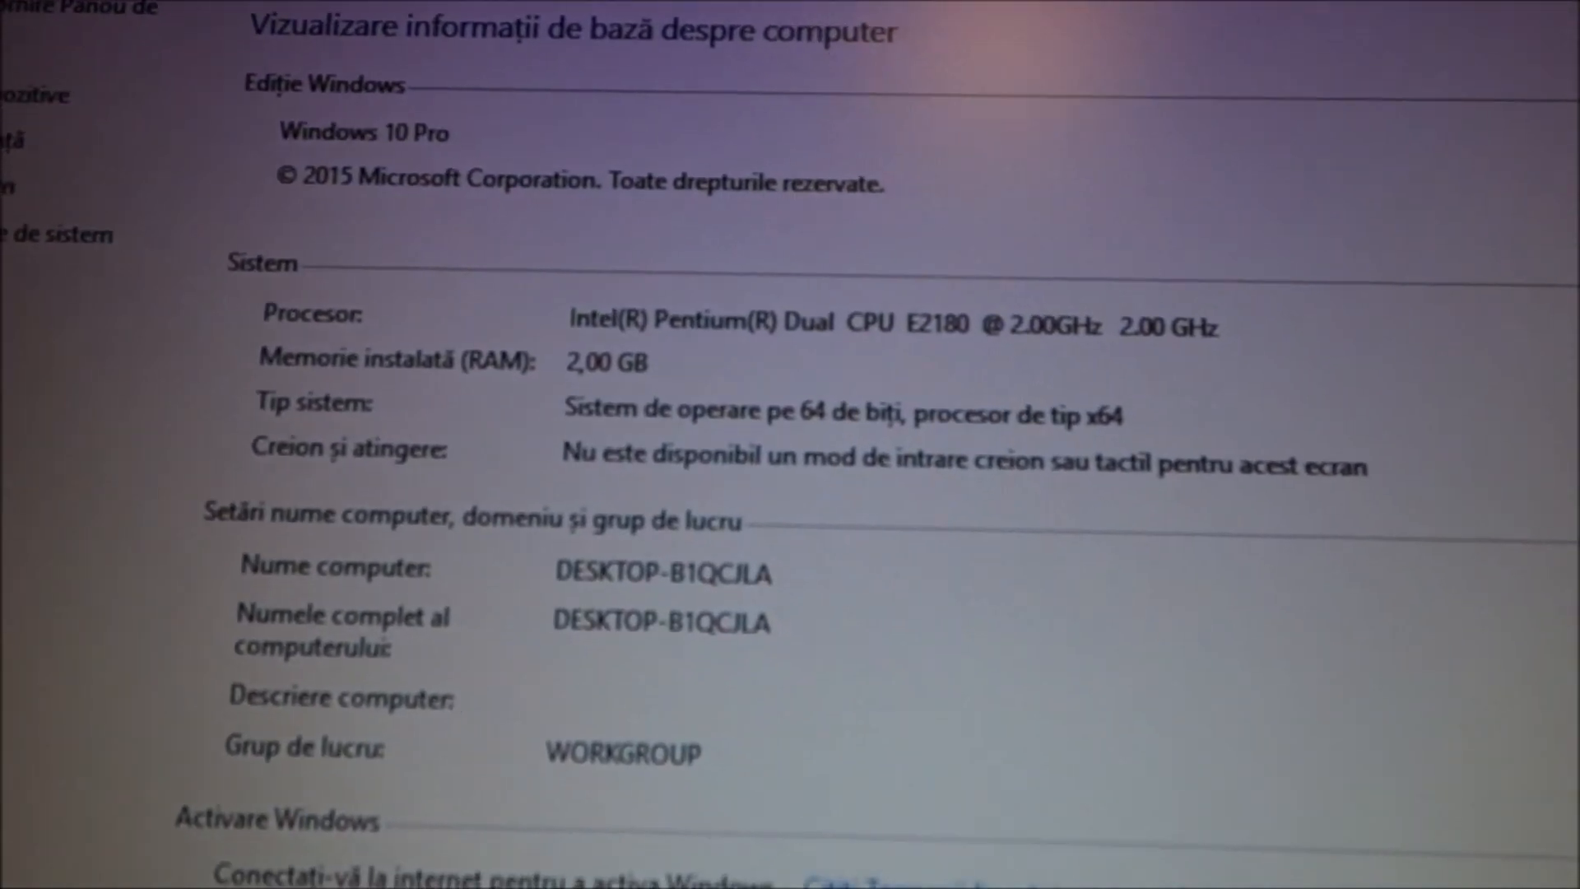
pyautogui.scroll(-3)
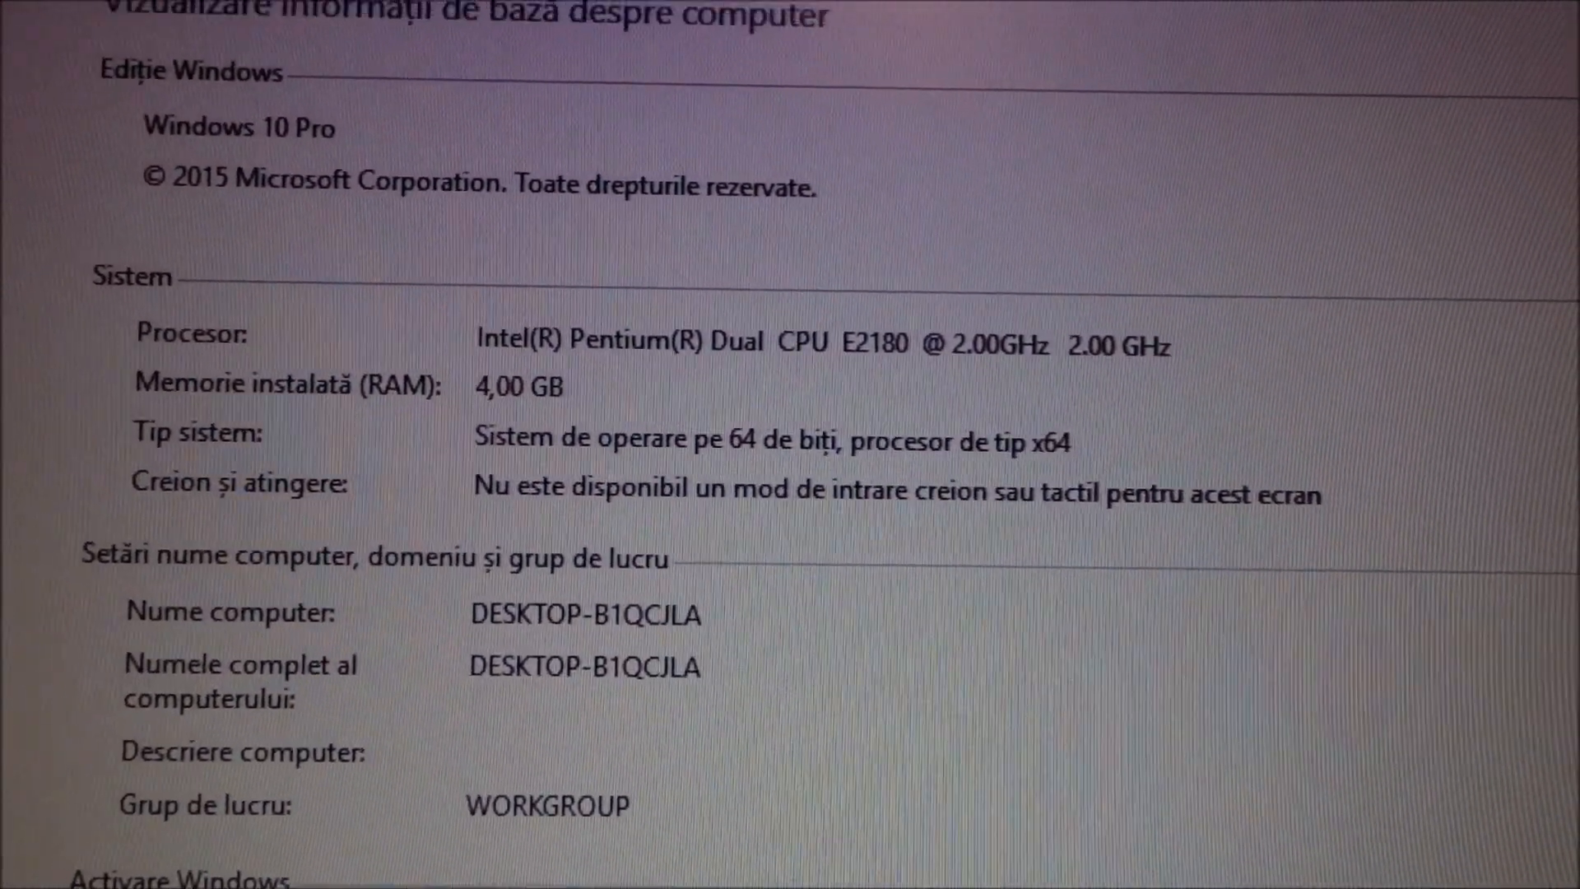
# - Scroll the System page to read 2.00 GB installed RAM on the E2180
pyautogui.scroll(-3)
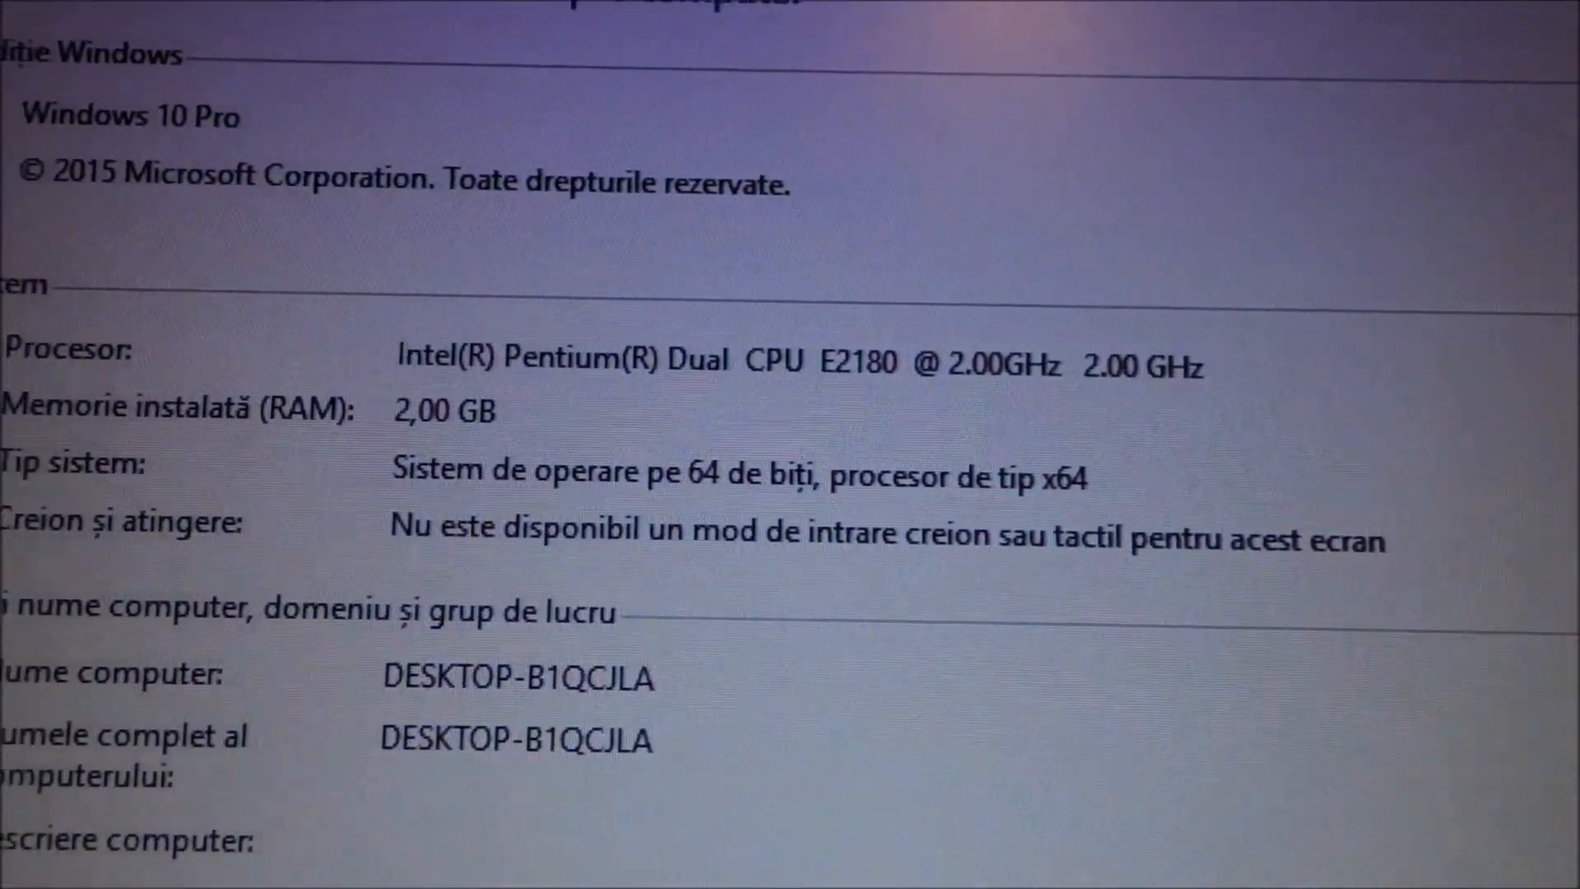
# - Scroll the view before bringing up the This PC context menu
pyautogui.scroll(-3)
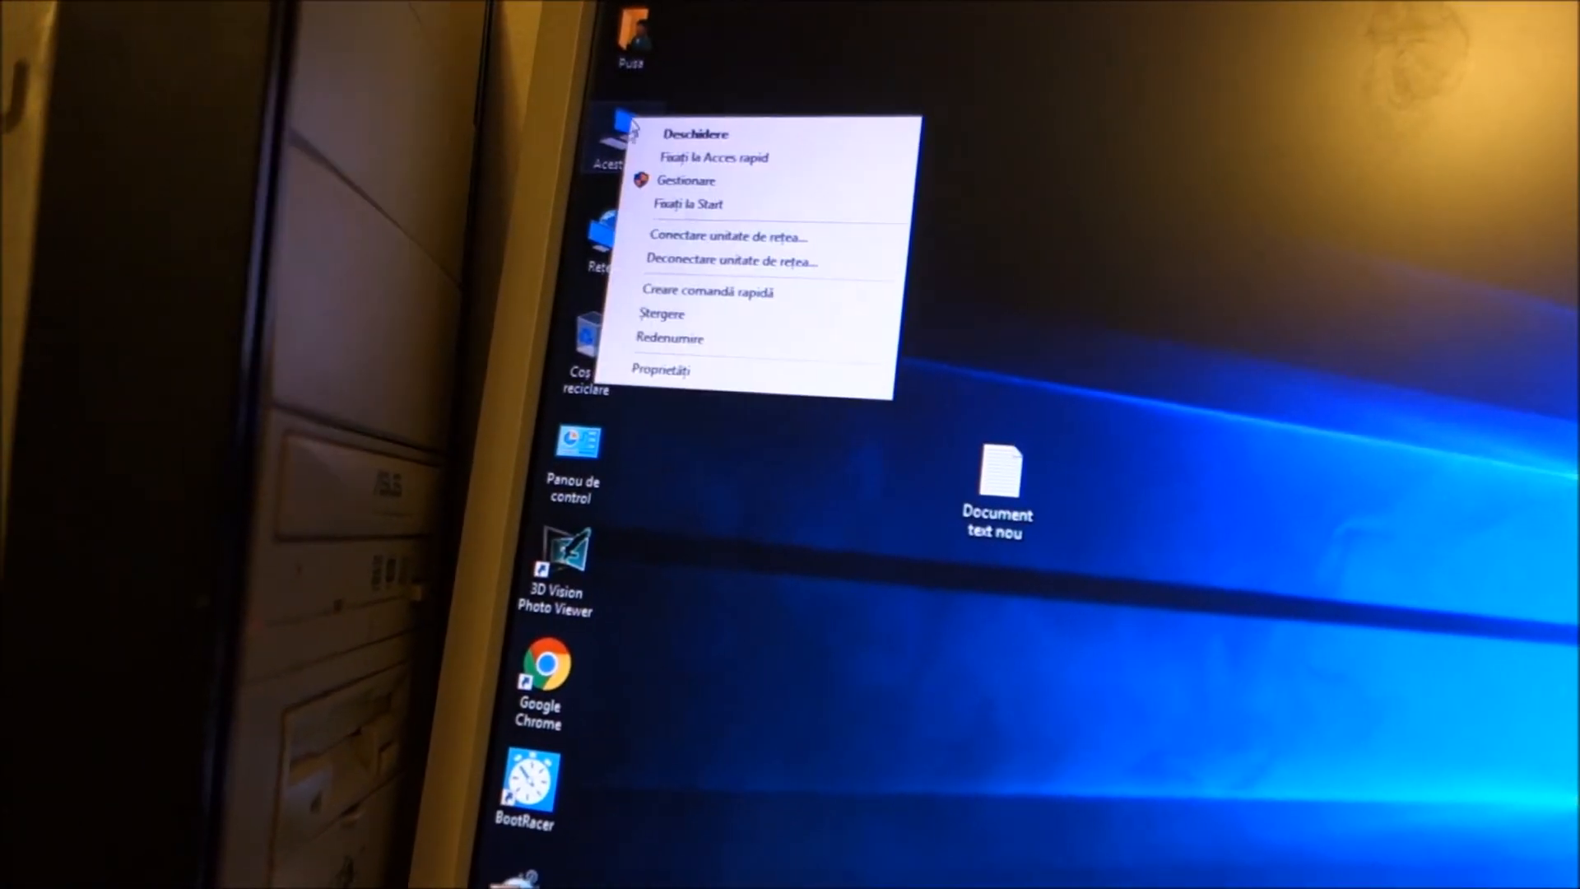
# - Choose Proprietăți and read the System page showing E2180 at 2.70 GHz with 4.00 GB RAM
pyautogui.click(645, 303)
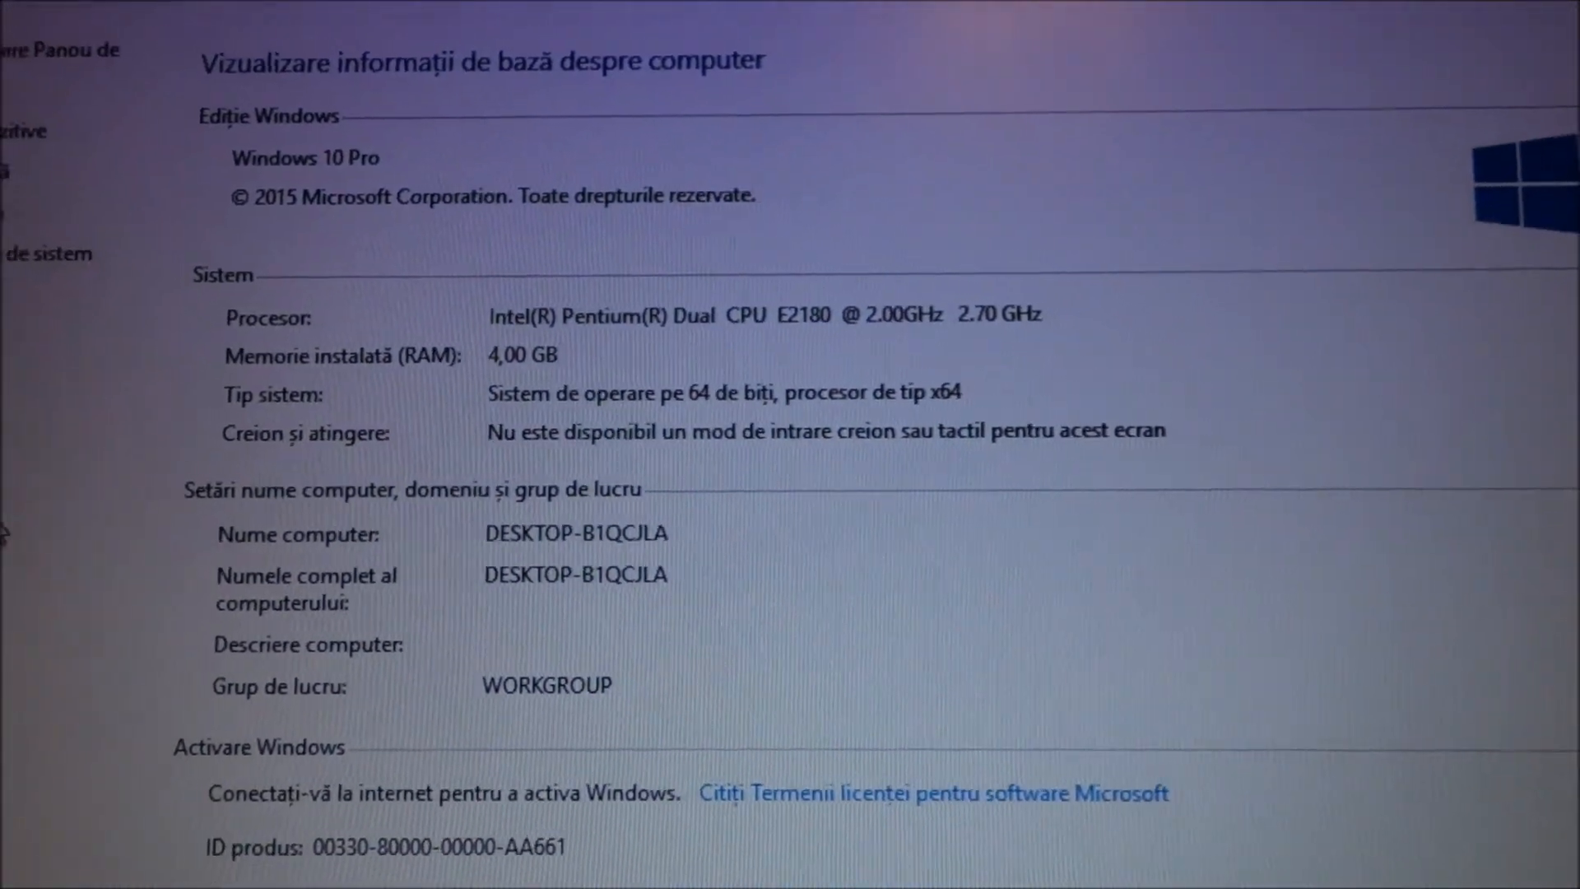
pyautogui.scroll(-3)
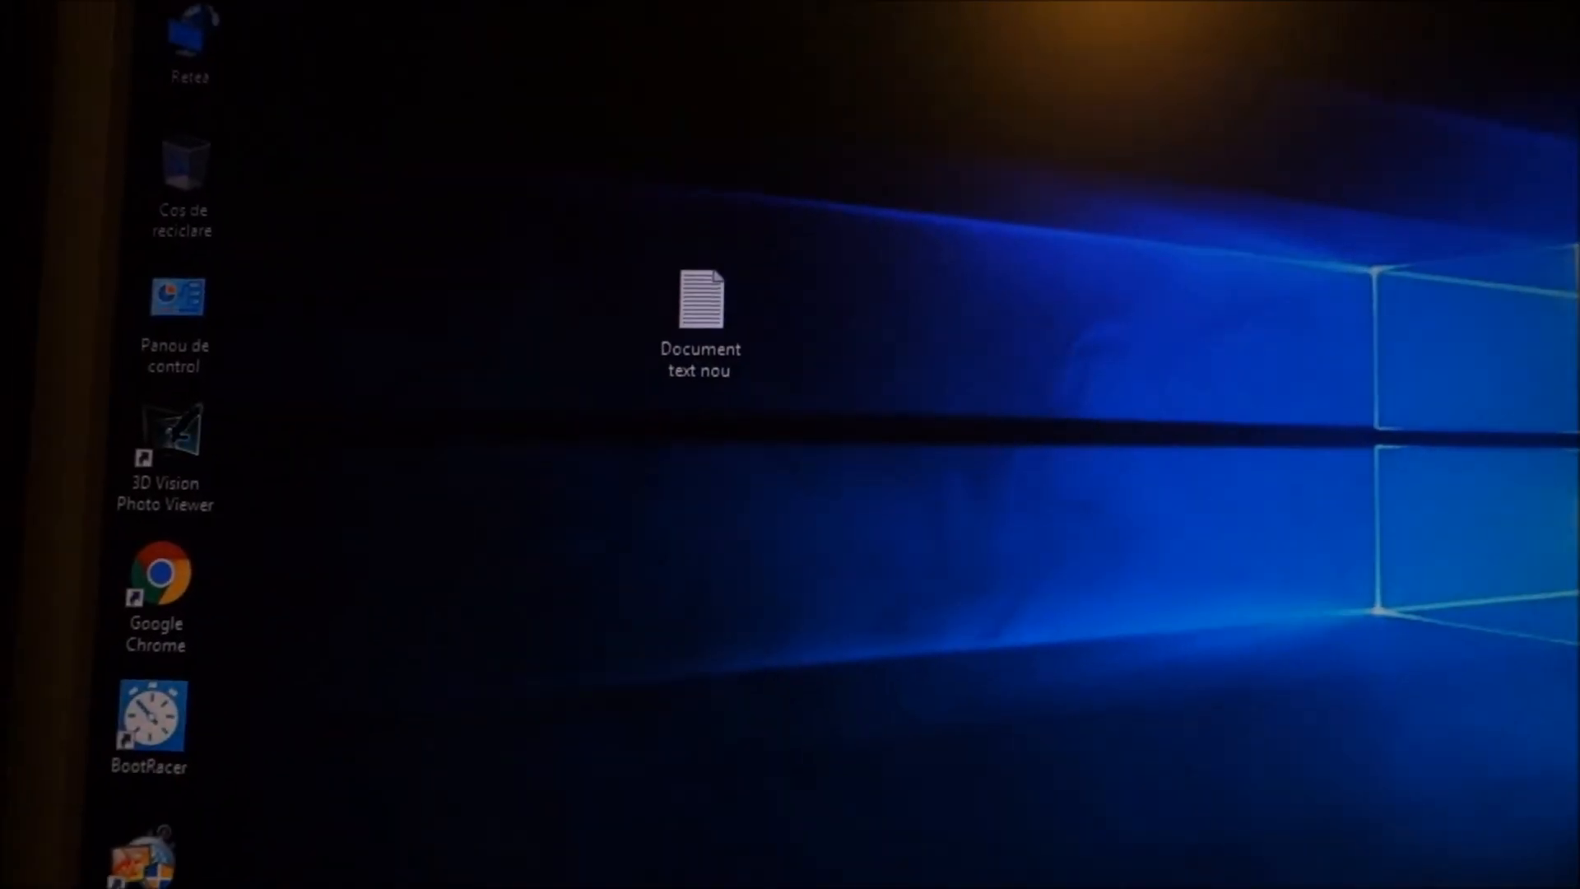
# - Open the 'Document text nou' log listing the five E2180 configurations' boot times and scores
pyautogui.doubleClick(699, 303)
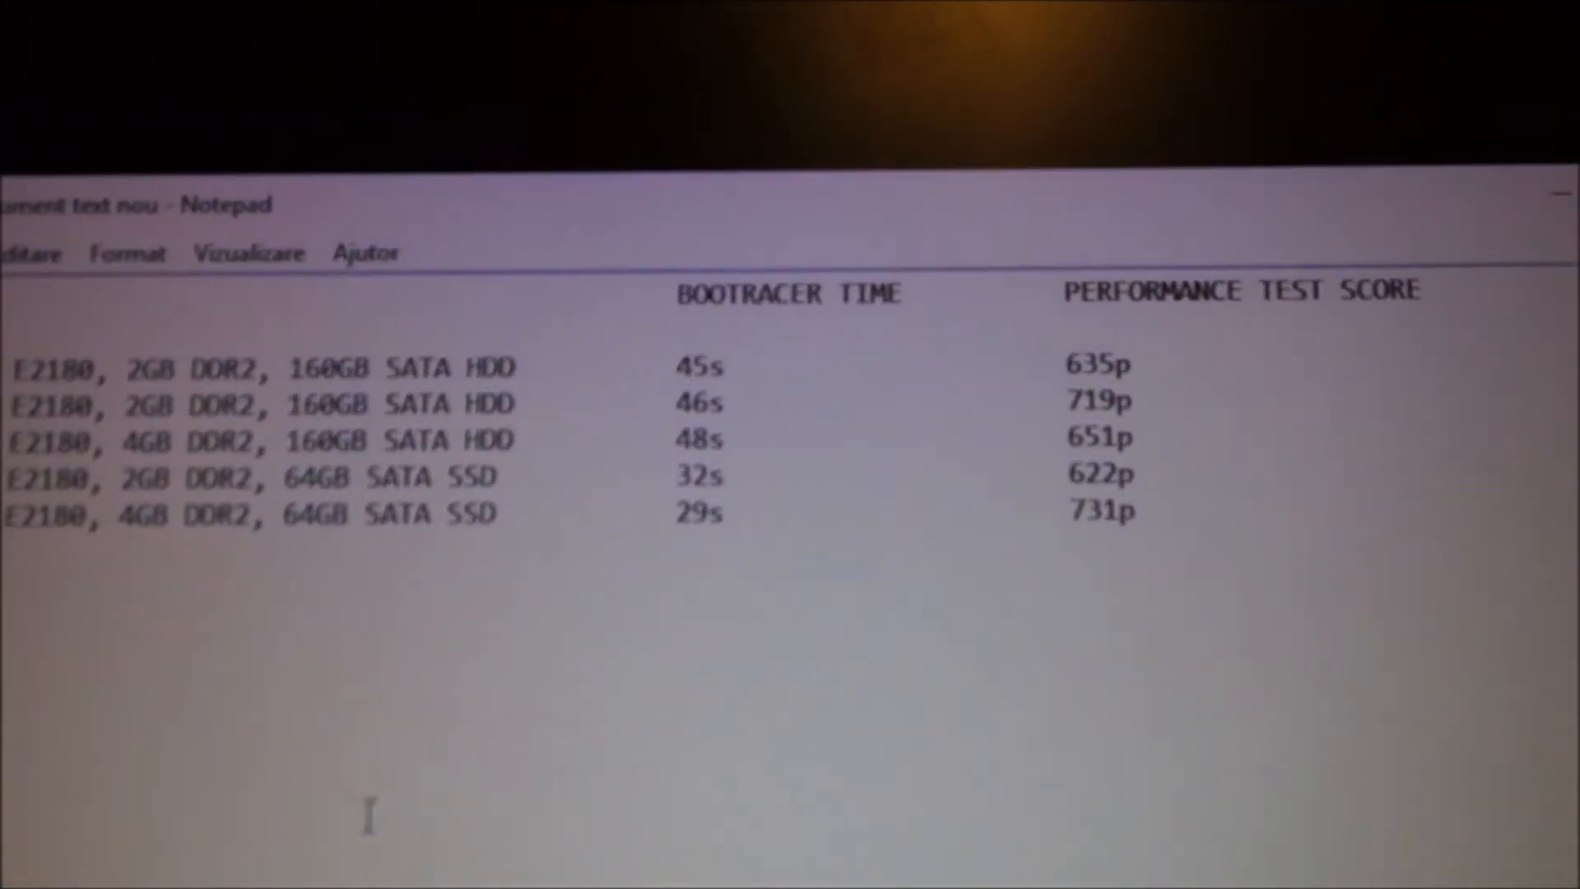